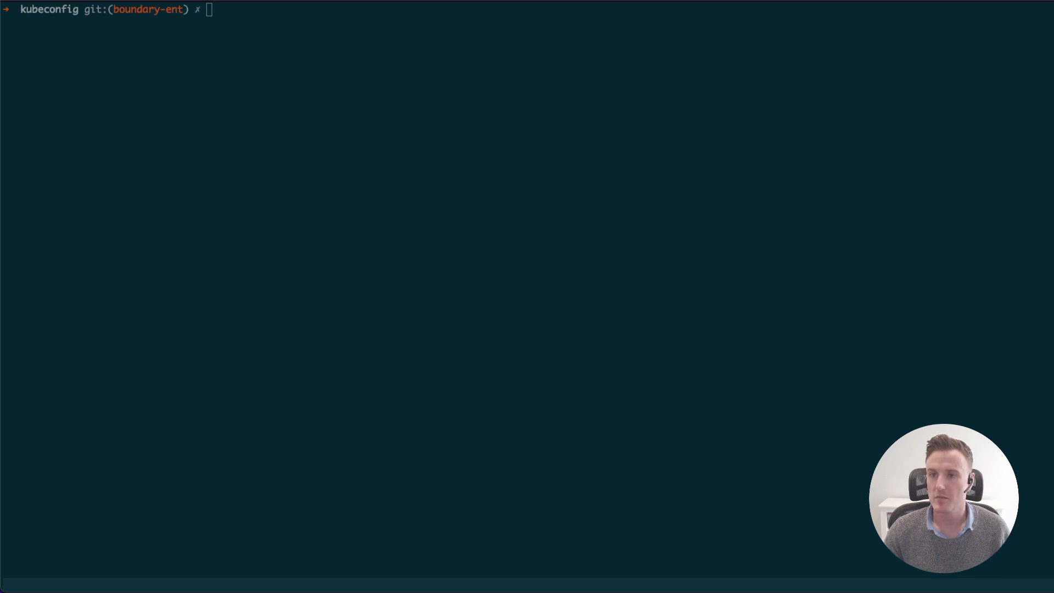
Step: List Kubernetes contexts with kubectl config get-contexts, returning an empty table
{"action": "type", "text": "kubectl config get-contexts"}
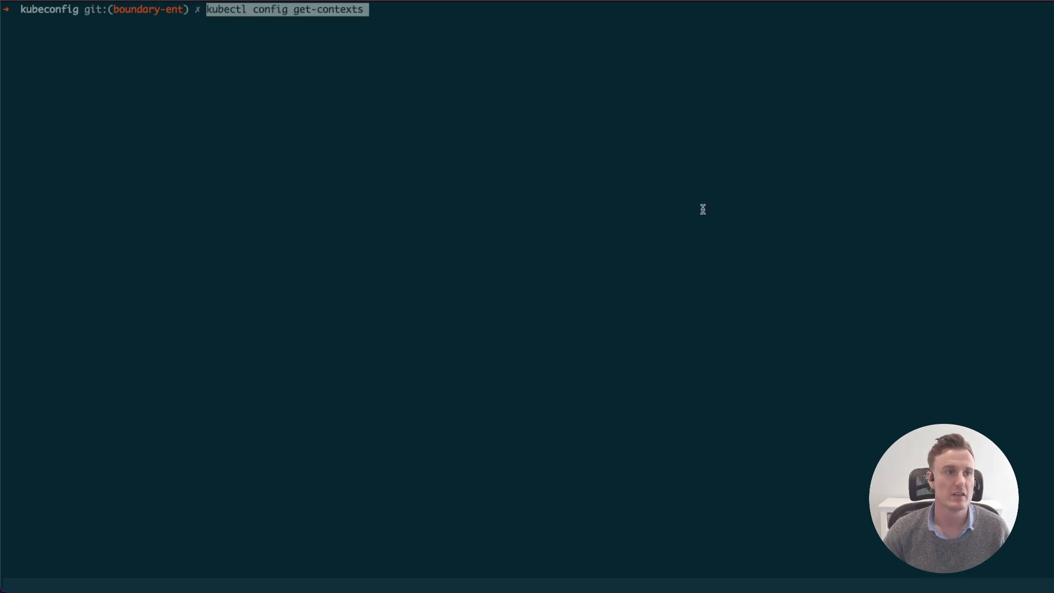
{"action": "mouse_move", "coordinate": [668, 180]}
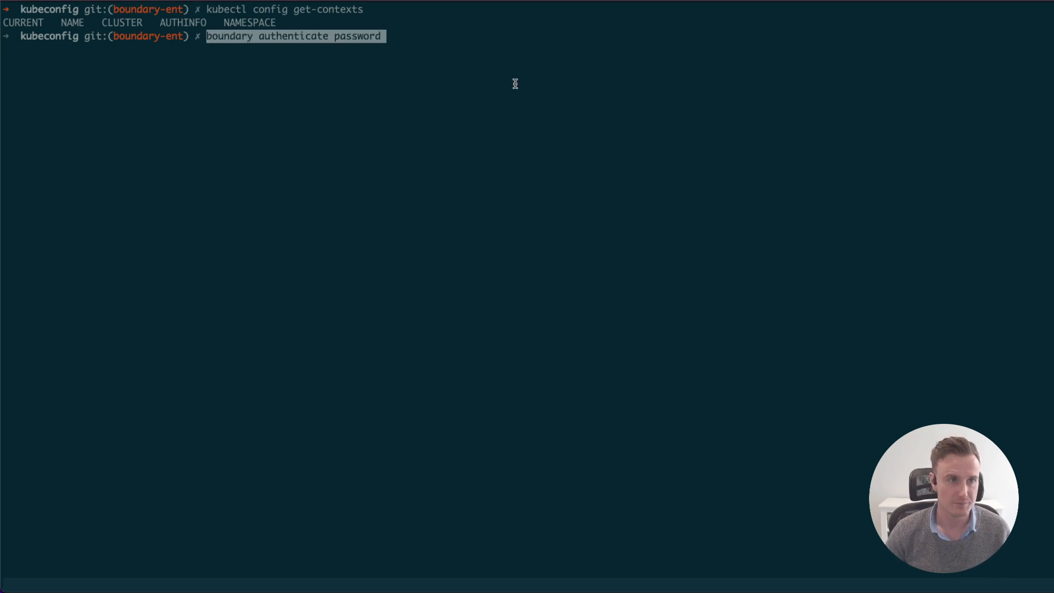
Step: Authenticate to Boundary by password, then run connect.sh to connect My-Kubernetes-Cluster via the proxy
{"action": "key", "text": "Enter"}
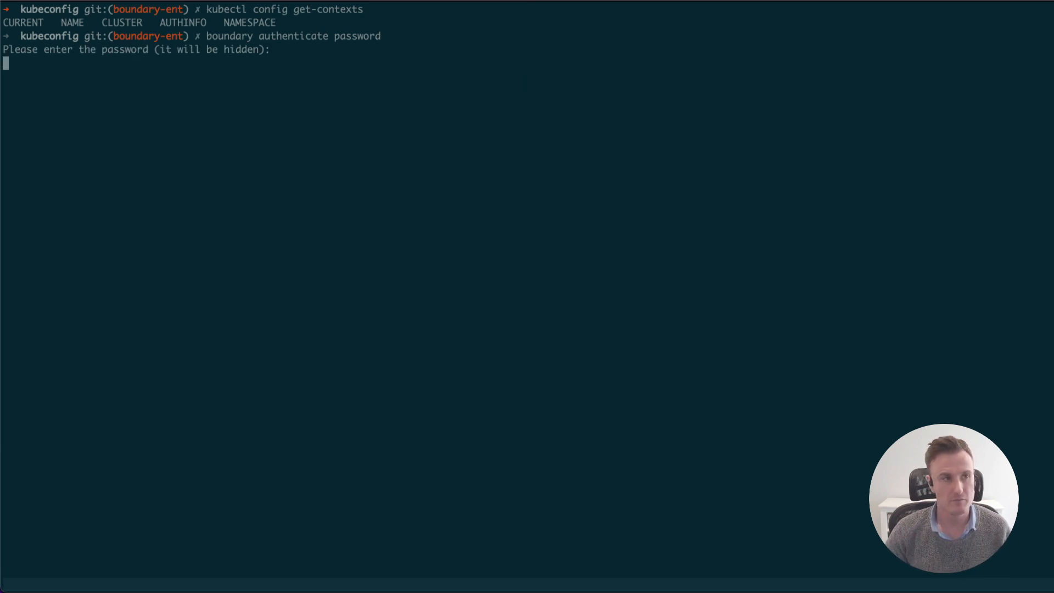
{"action": "key", "text": "Enter"}
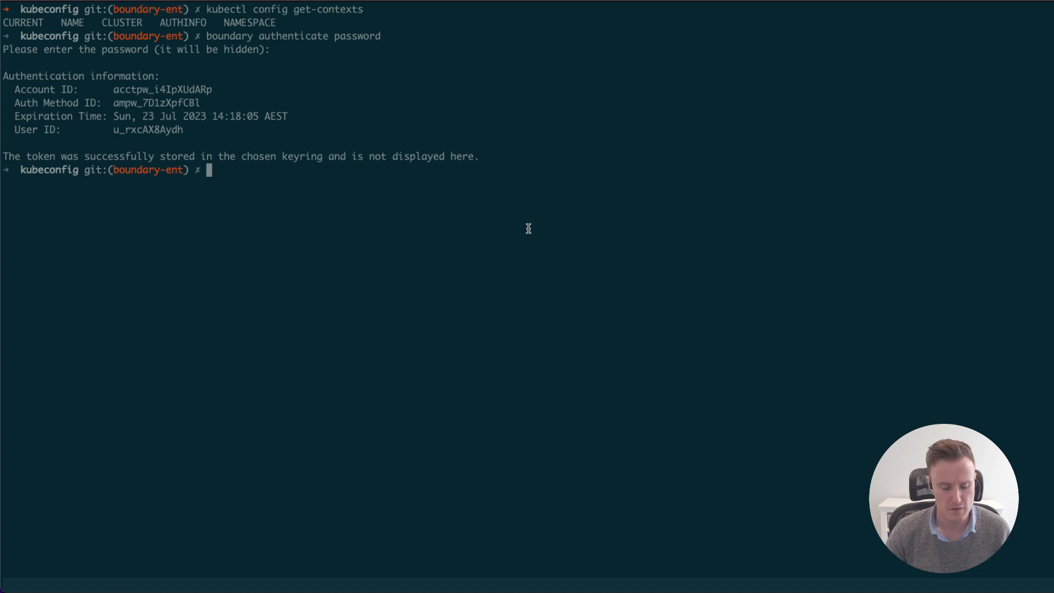
{"action": "type", "text": "sh connect.sh"}
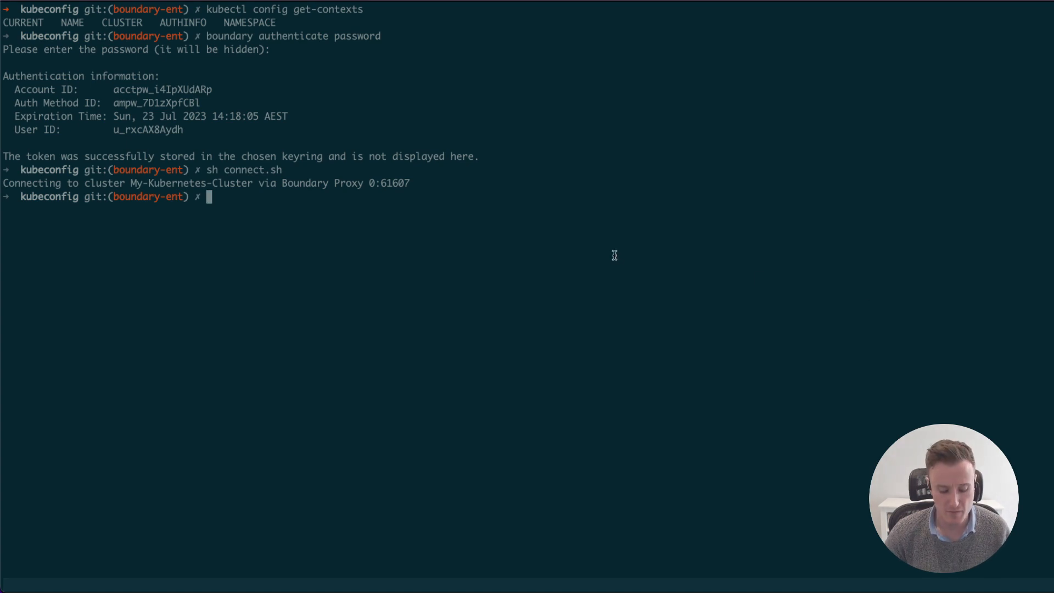
Step: Show My-Kubernetes-Cluster as current context (boundary-user, namespace app) and check identity with whoami
{"action": "type", "text": "kubectl config get-contexts"}
{"action": "type", "text": "kubectl-whoami"}
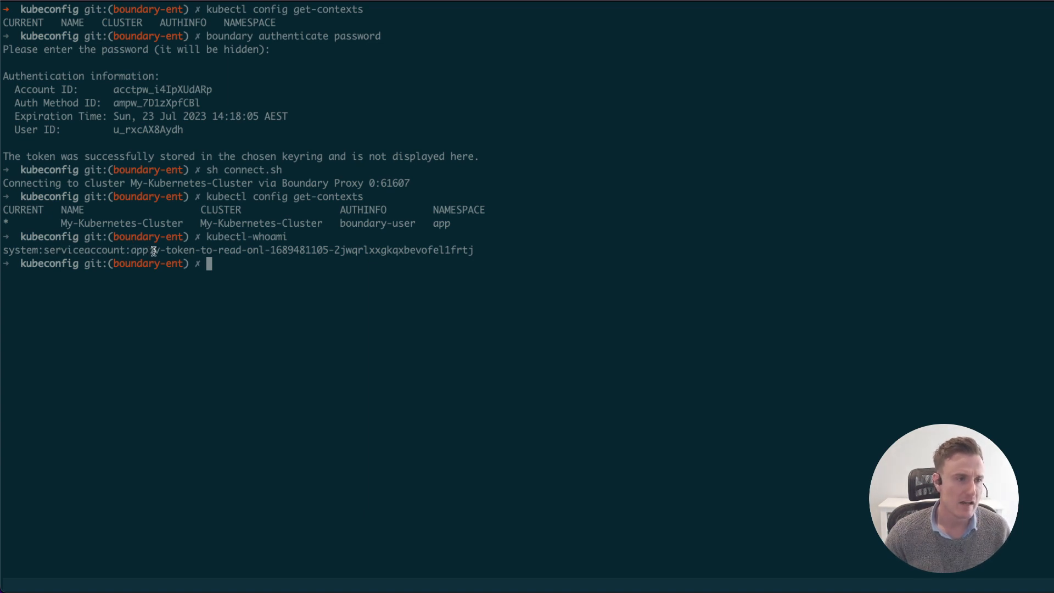
{"action": "left_click_drag", "start_coordinate": [154, 250], "coordinate": [463, 250]}
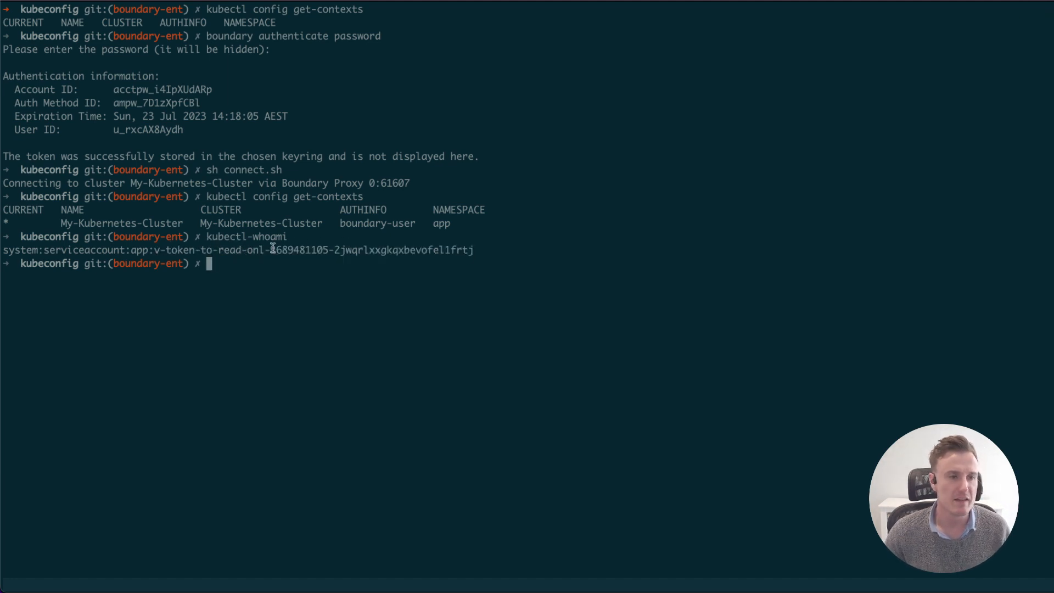
{"action": "mouse_move", "coordinate": [437, 254]}
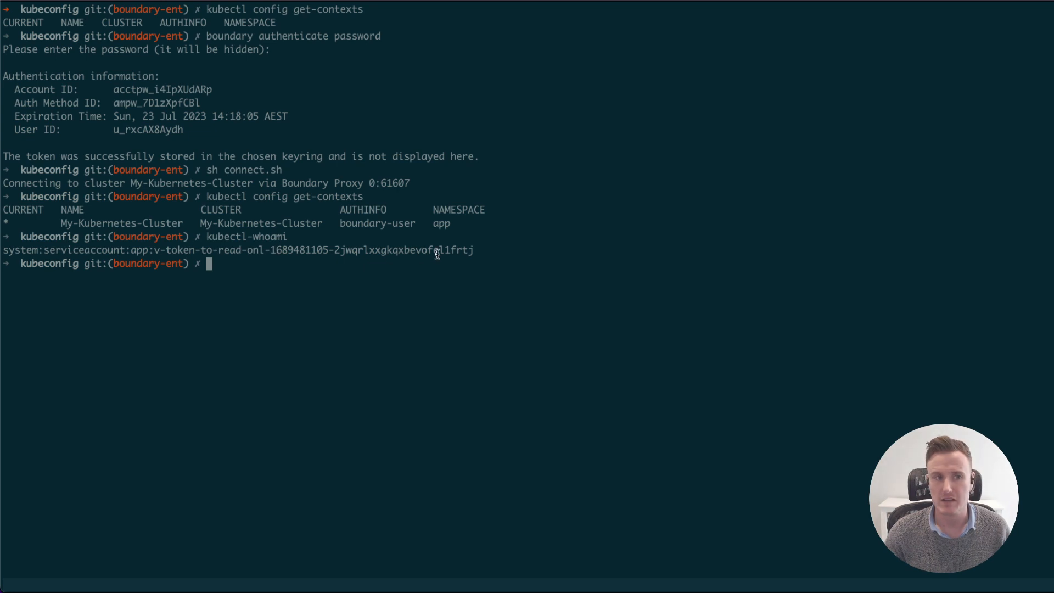
{"action": "mouse_move", "coordinate": [466, 250]}
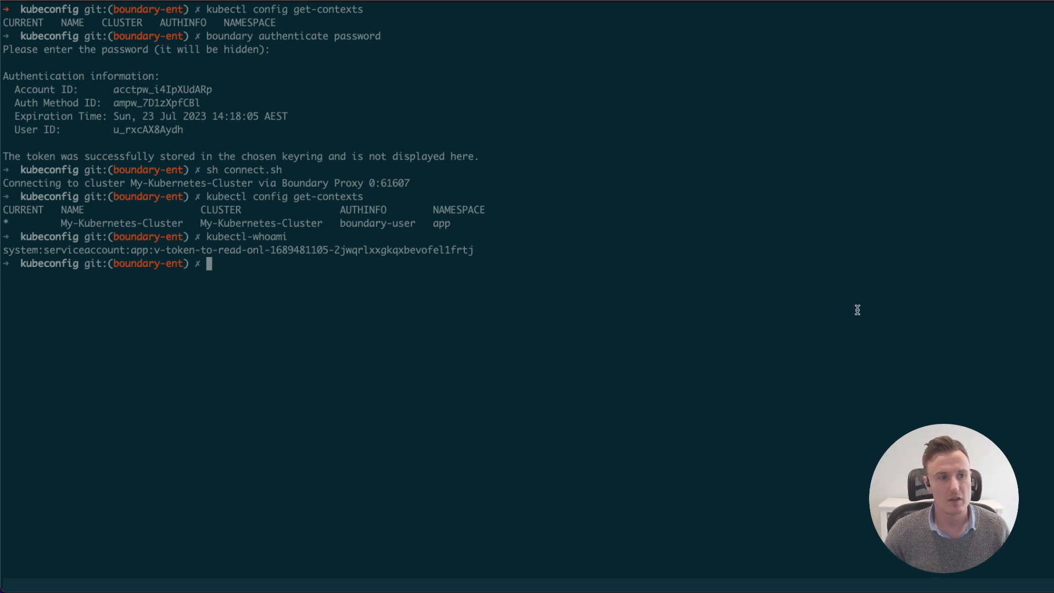
Step: List pods in the cluster, showing hashibank Running
{"action": "type", "text": "k get pods"}
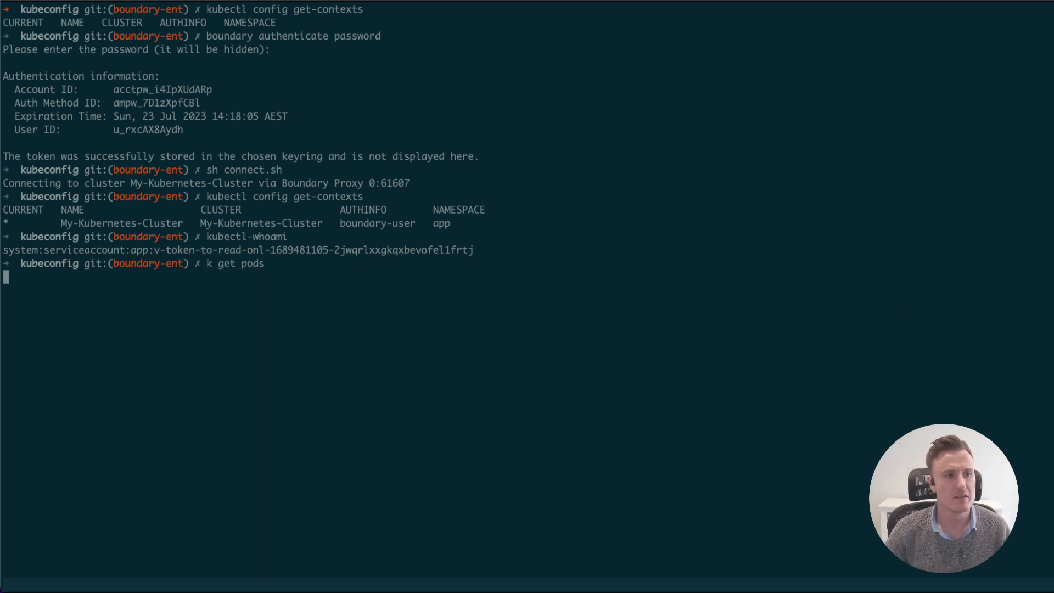
{"action": "key", "text": "Return"}
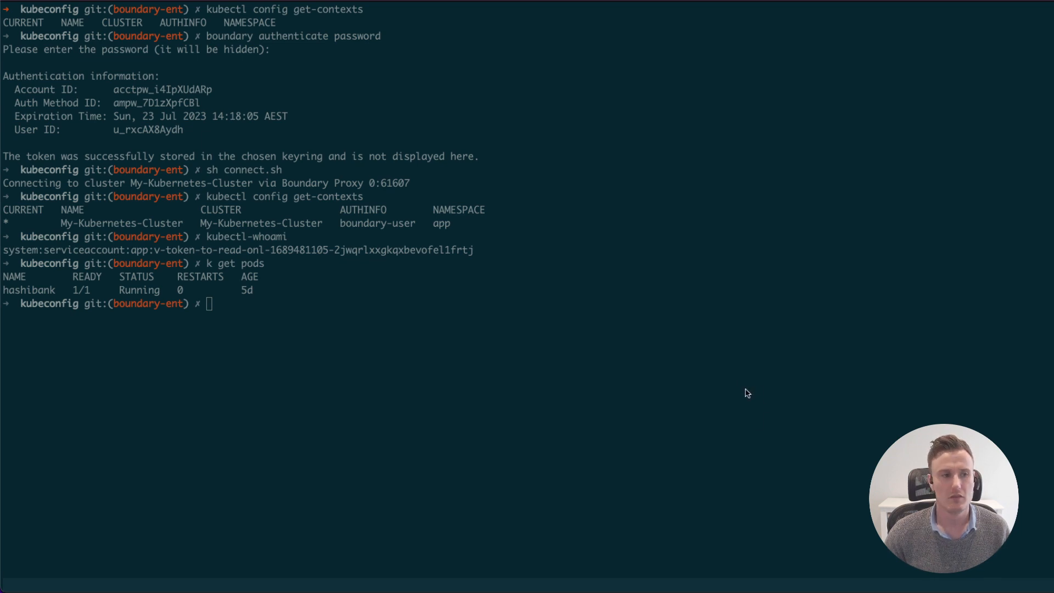
Step: Review the Vault-created role's YAML granting get, list and describe, then quit the pager
{"action": "type", "text": "kubectl get roles -o yaml | less"}
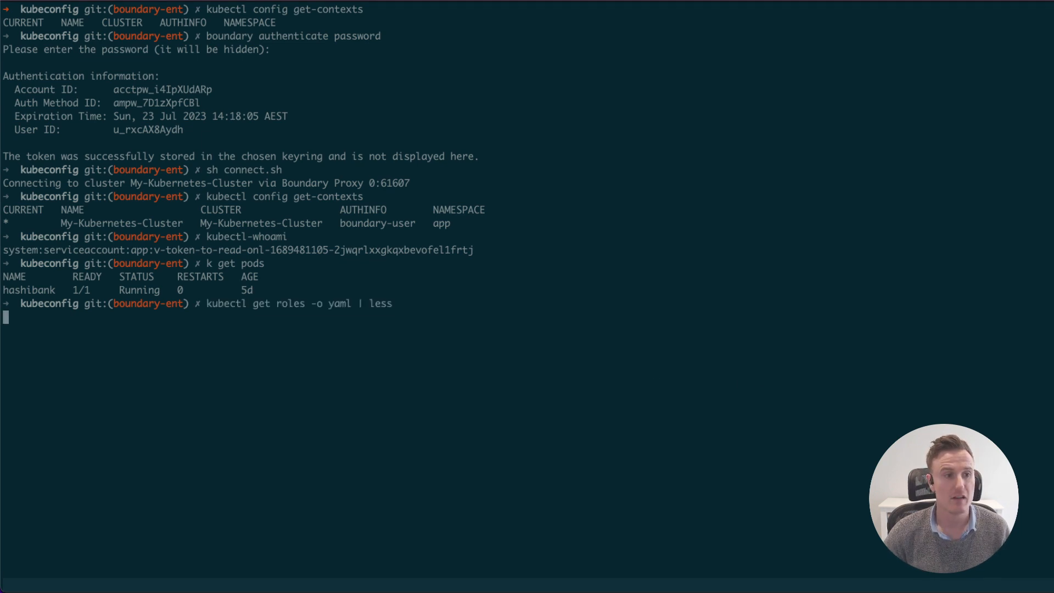
{"action": "key", "text": "Return"}
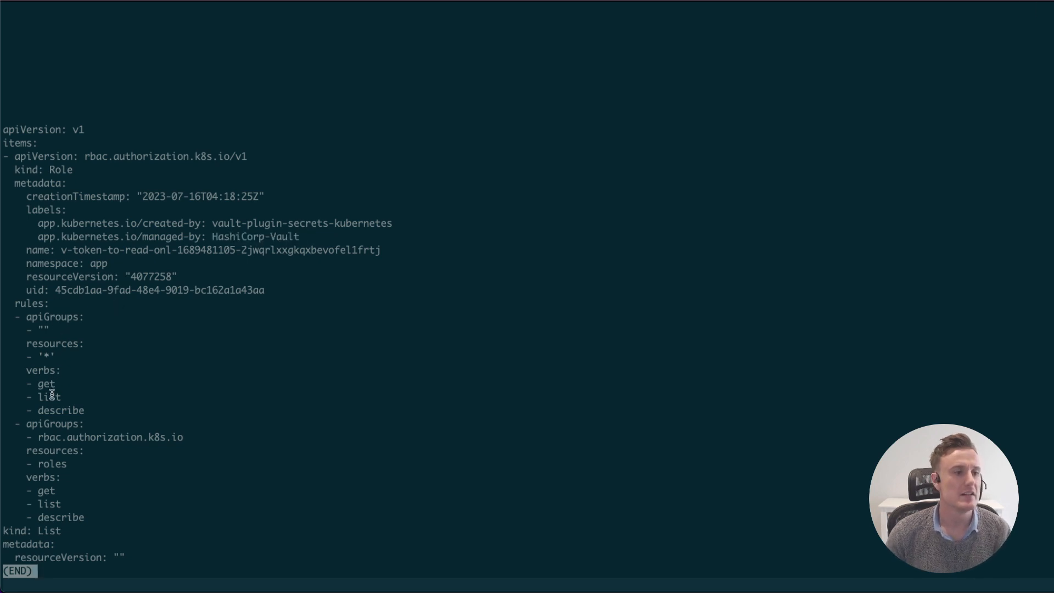
{"action": "mouse_move", "coordinate": [62, 397]}
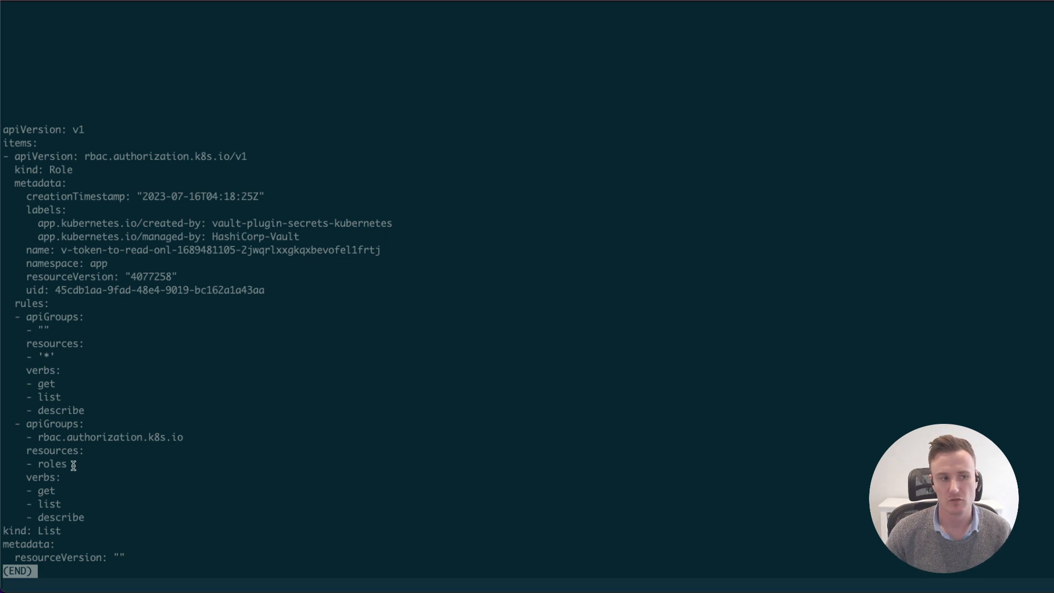
{"action": "key", "text": "q"}
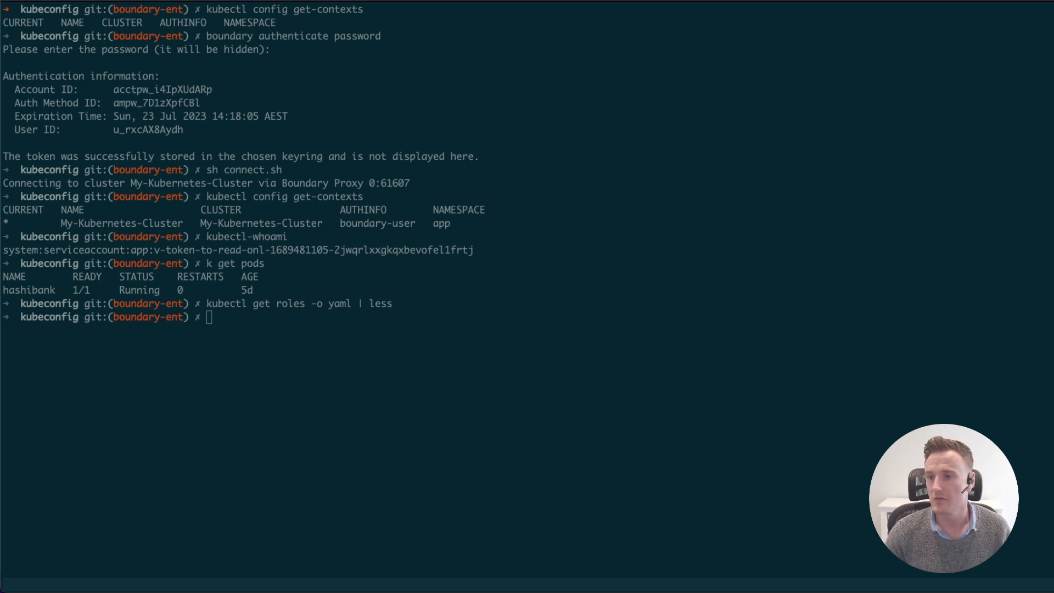
Step: List service accounts and roles showing the temporary account, then attempt deleting pod hashibank (Forbidden)
{"action": "type", "text": "kubectl get serviceaccounts"}
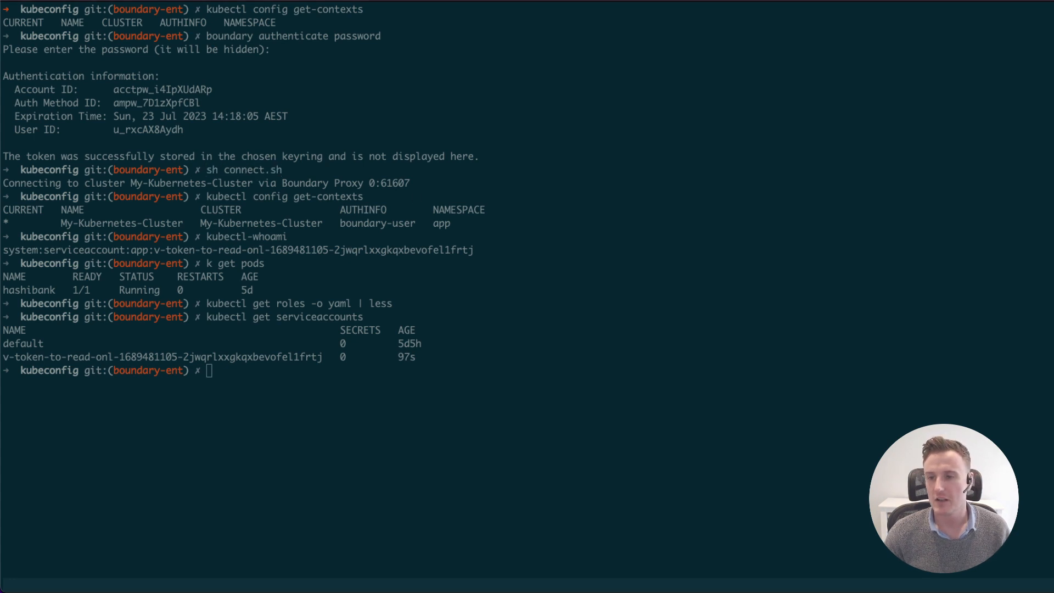
{"action": "mouse_move", "coordinate": [867, 408]}
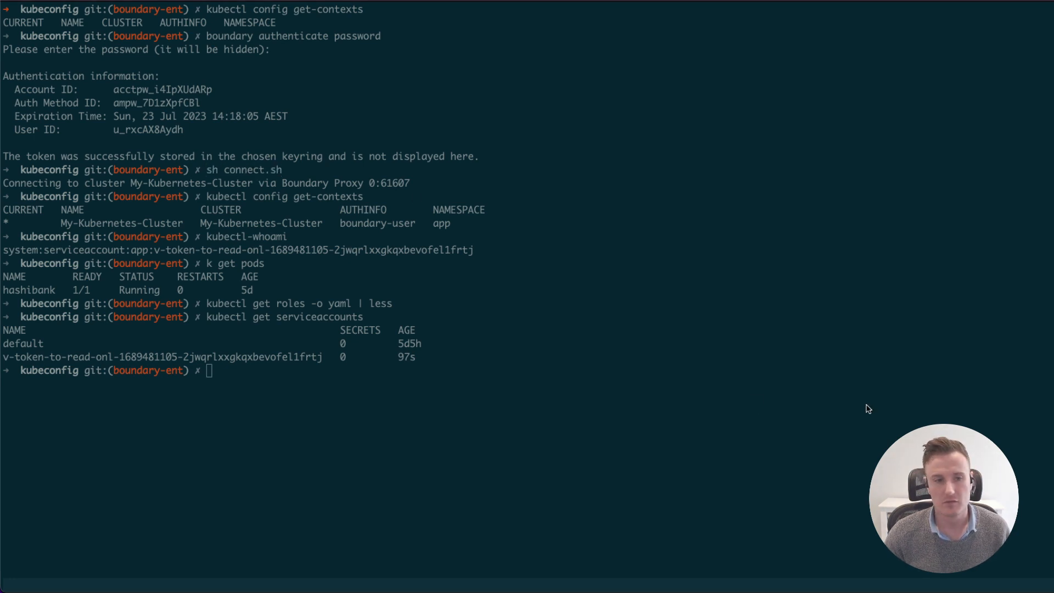
{"action": "type", "text": "kubectl get roles"}
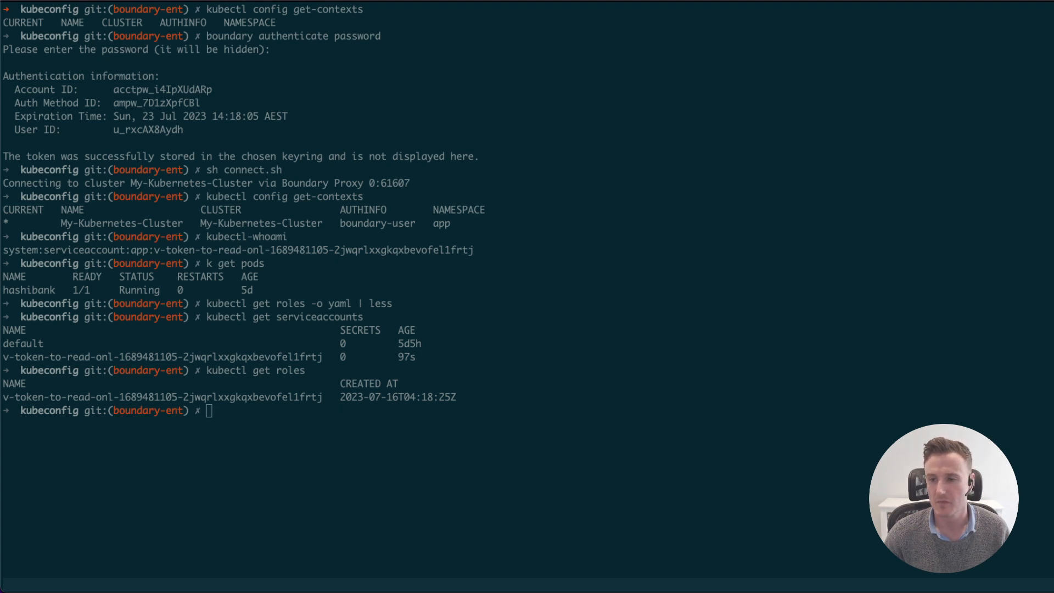
{"action": "mouse_move", "coordinate": [648, 432]}
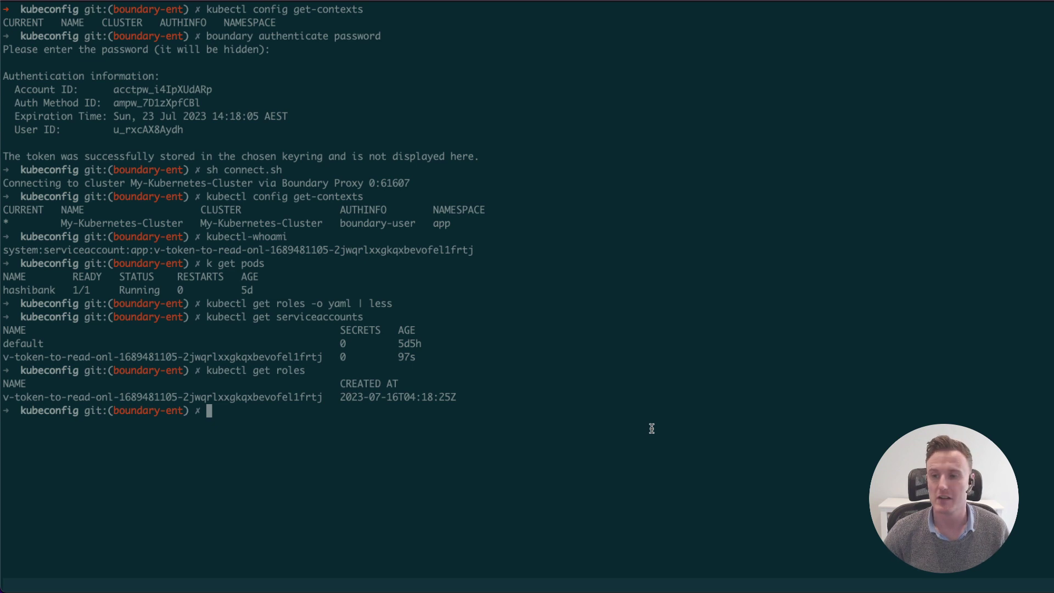
{"action": "type", "text": "kubectl delete pod hashibank"}
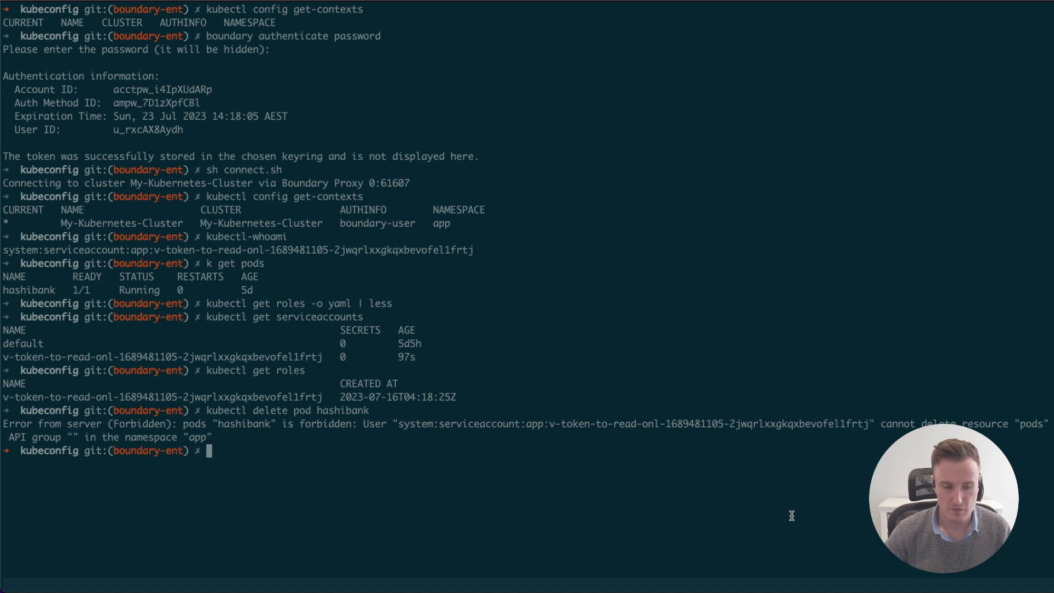
Step: Clear the screen and revoke the kubernetes/creds/read-only leases with vault lease revoke -prefix
{"action": "key", "text": "ctrl+l"}
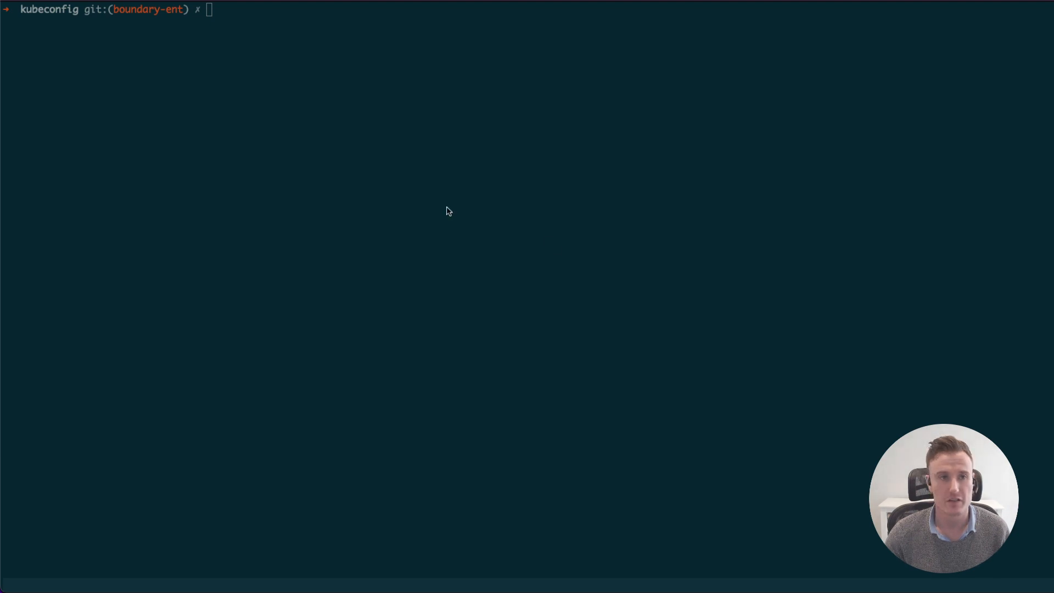
{"action": "type", "text": "vault lease revoke \\"}
{"action": "type", "text": "-prefix kubernetes/creds/read-only"}
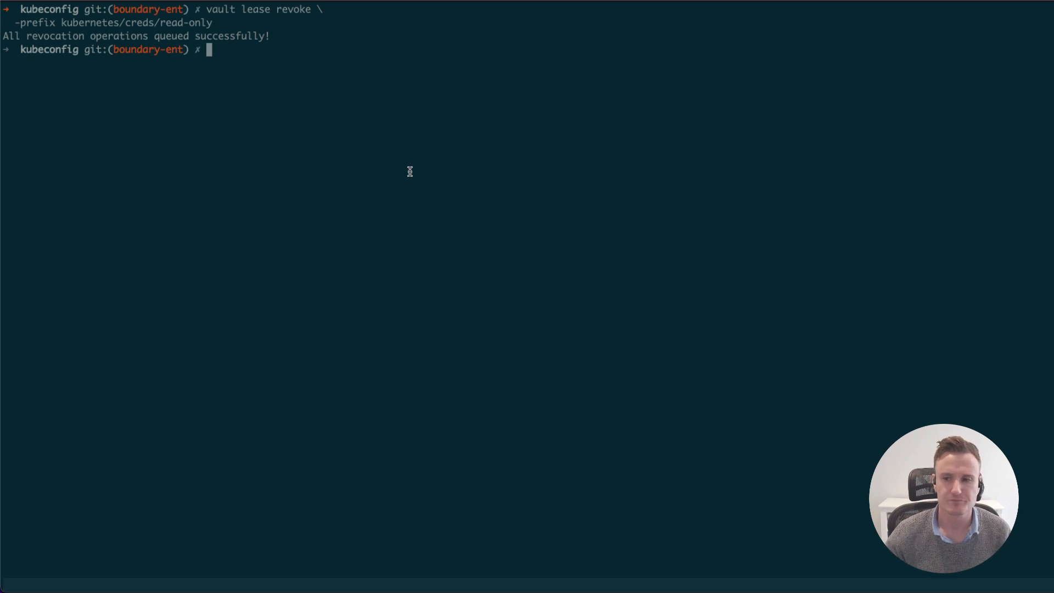
Step: List pods again, now failing with an Unauthorized error
{"action": "type", "text": "k g"}
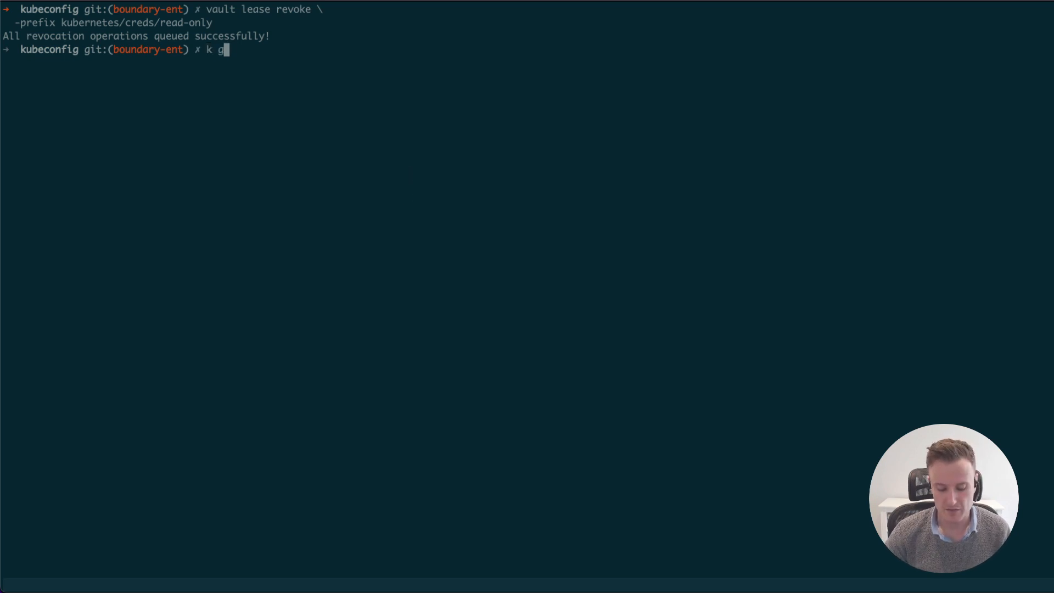
{"action": "key", "text": "Enter"}
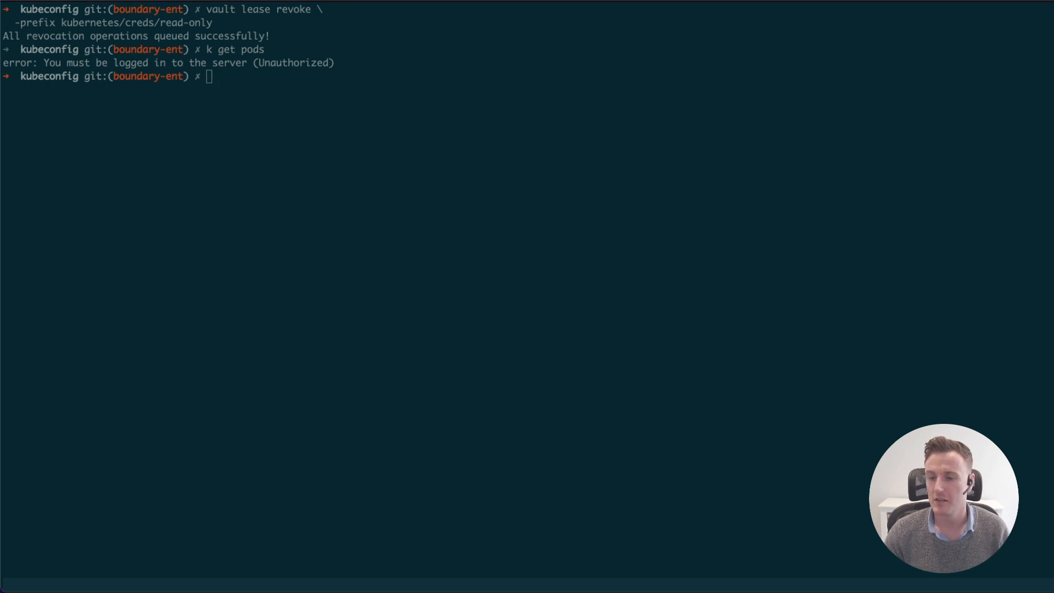
{"action": "mouse_move", "coordinate": [711, 222]}
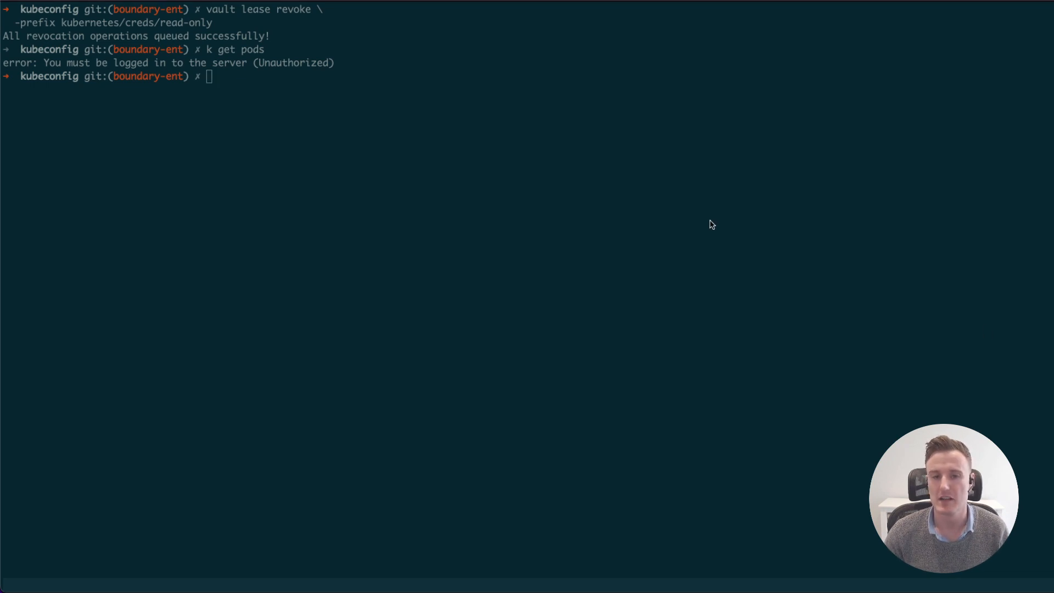
Step: Run gke-login for jamiewright2-test cluster-1 and enter kubectl get role,serviceaccounts -n app
{"action": "type", "text": "gke-login jamiewright2-test cluster-1"}
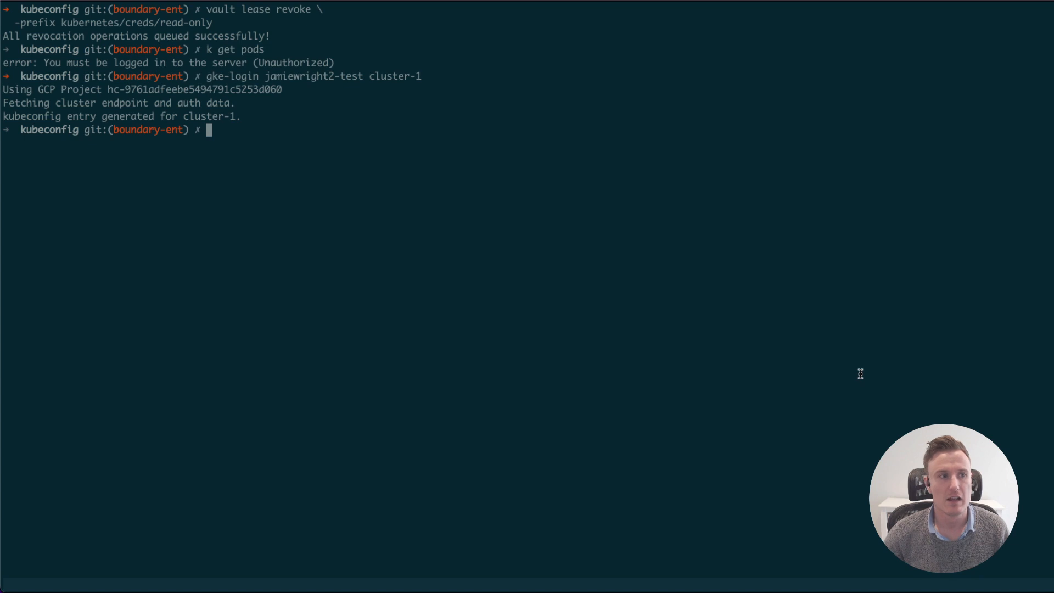
{"action": "type", "text": "kubectl get role,serviceaccounts -n app"}
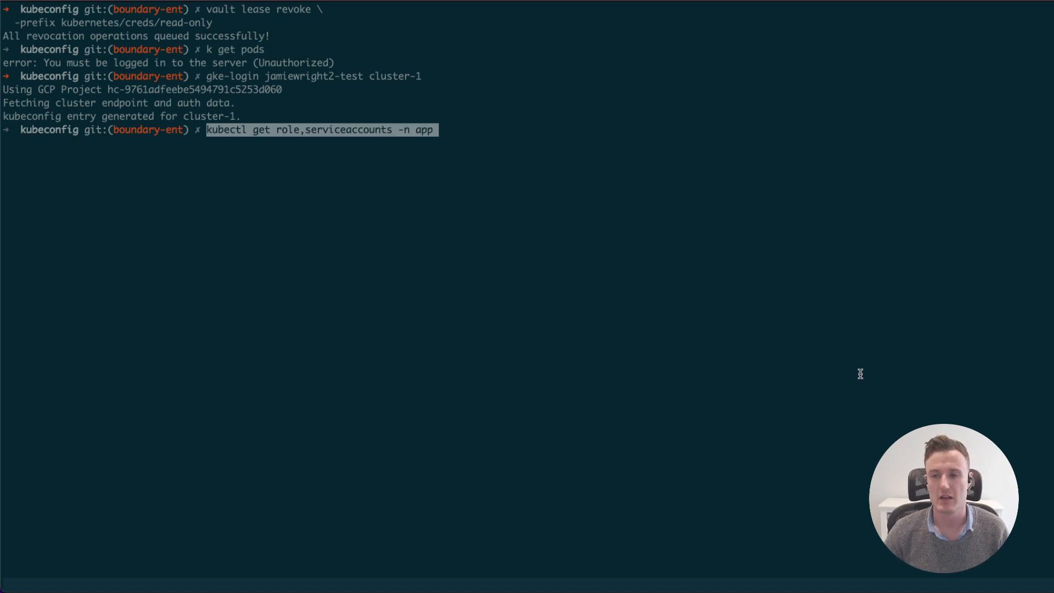